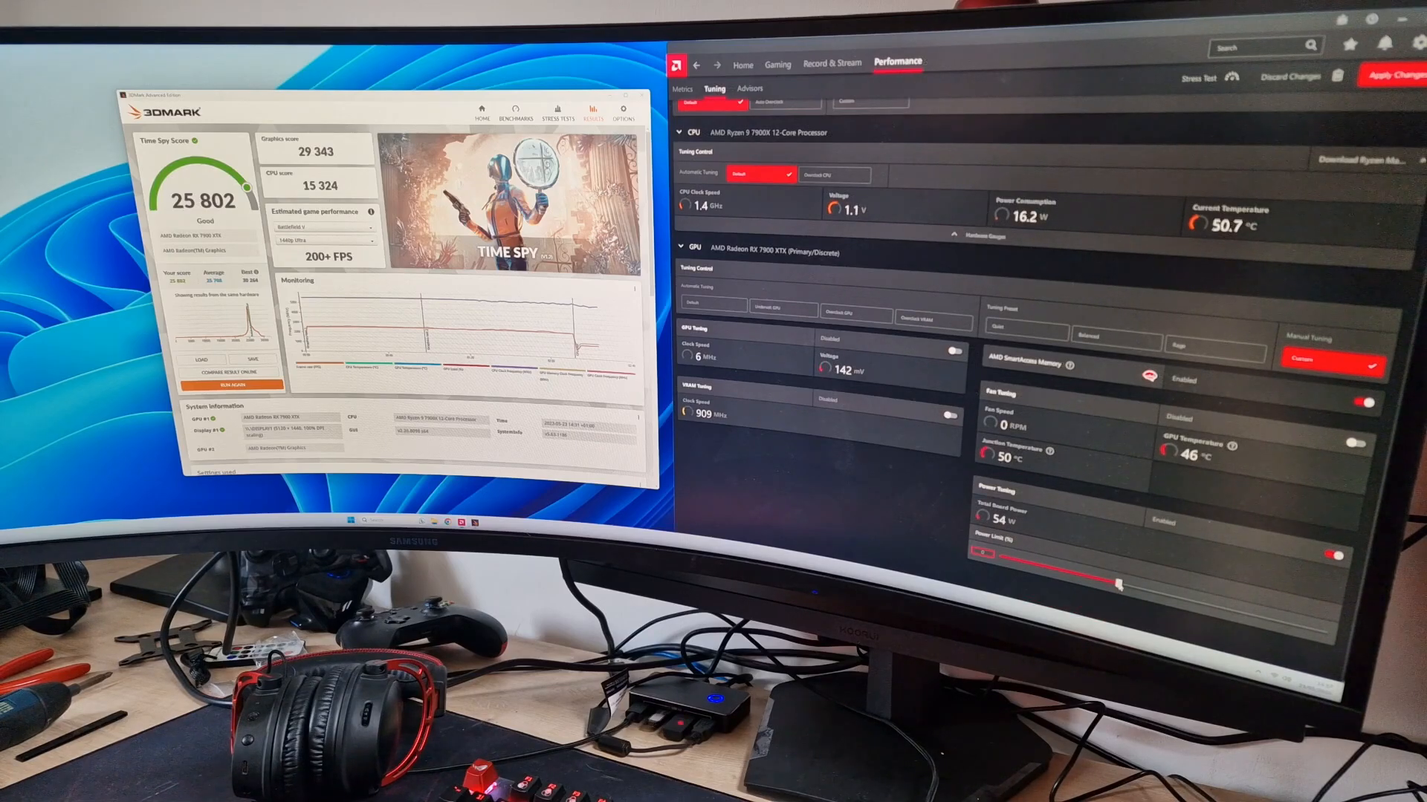
Step: Max out the Power Limit (%) slider under Power Tuning
left_click_drag(1119, 587, 1324, 633)
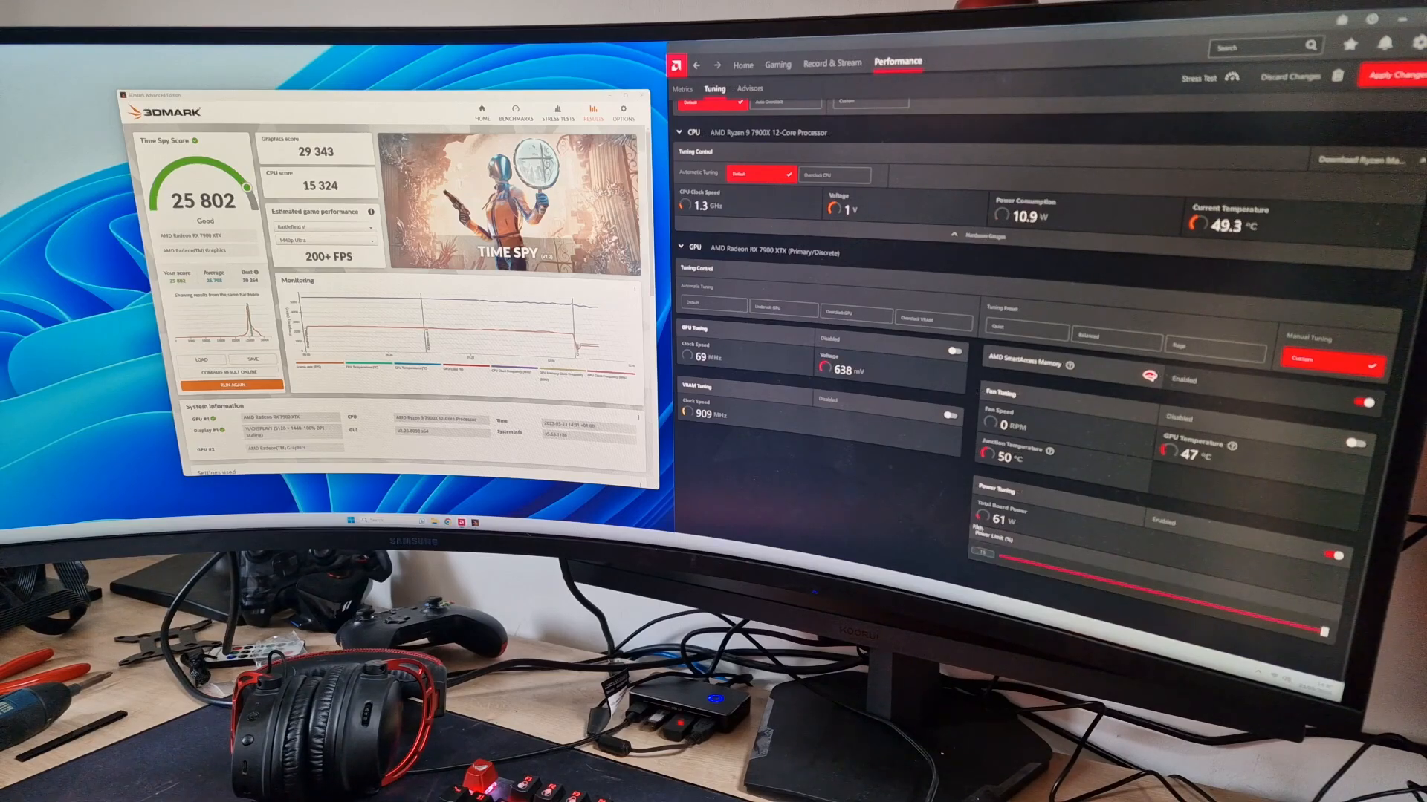
left_click(1402, 77)
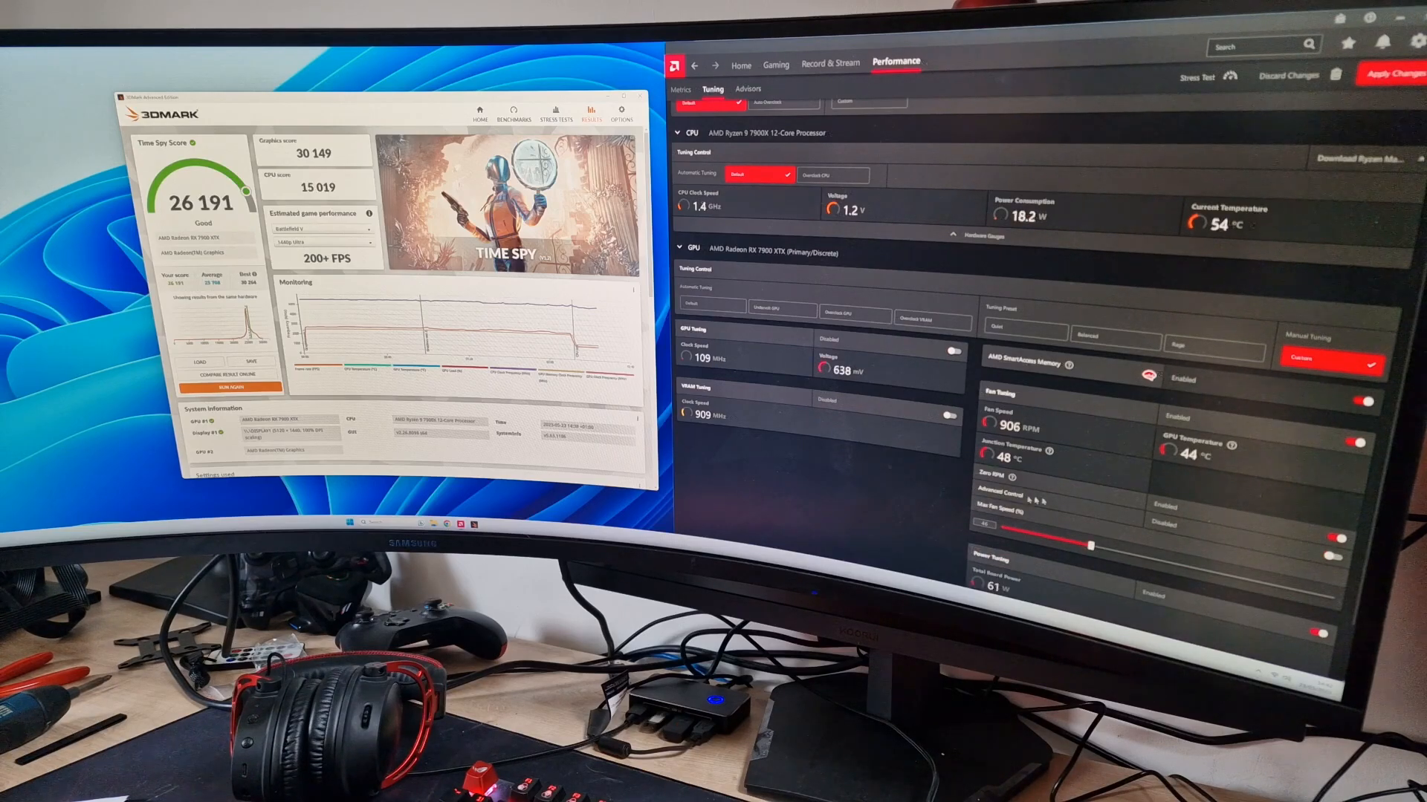
Step: Scroll down to the GPU Automatic Tuning section with Overclock VRAM
scroll("down", 3)
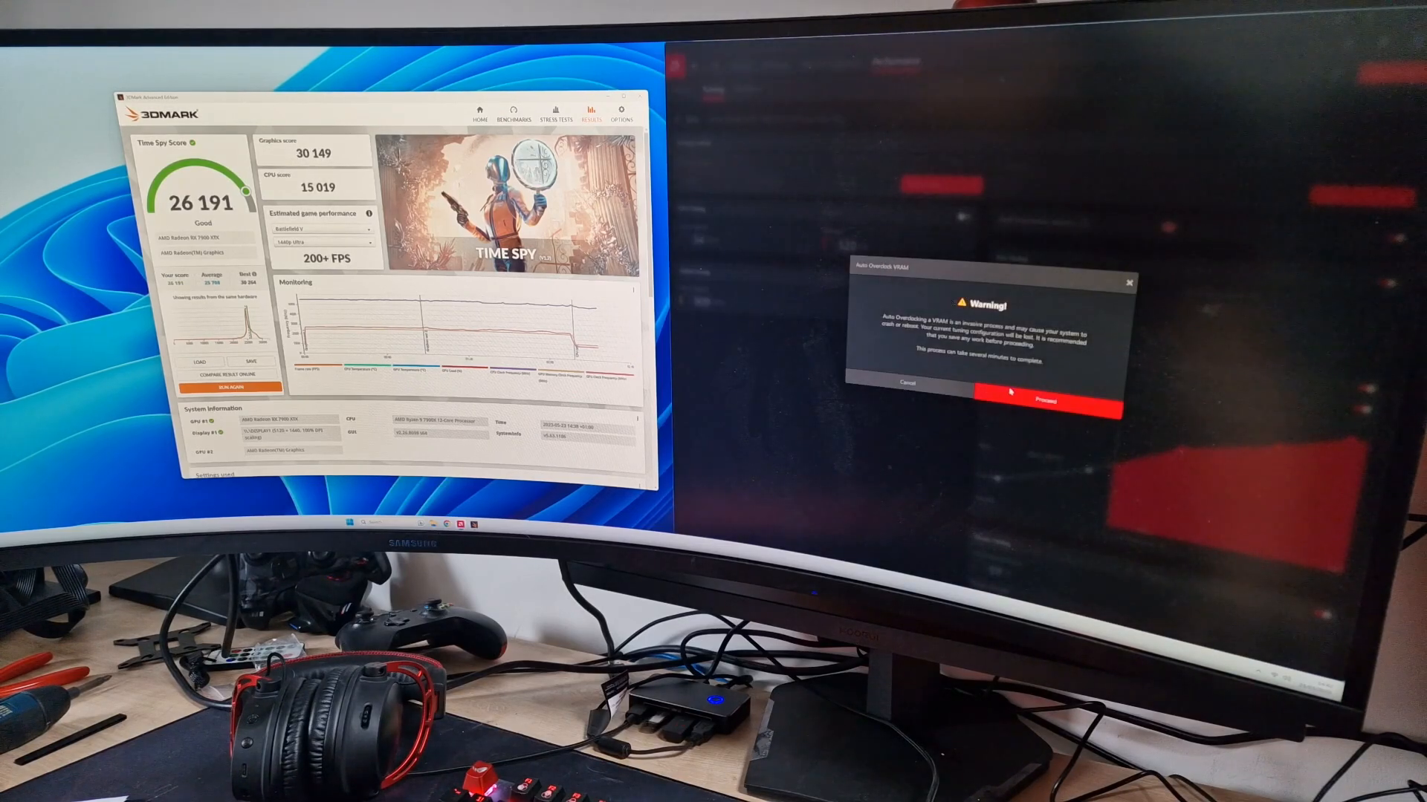
Step: Proceed past the VRAM warning and push VRAM Max Frequency fully right
left_click(1045, 401)
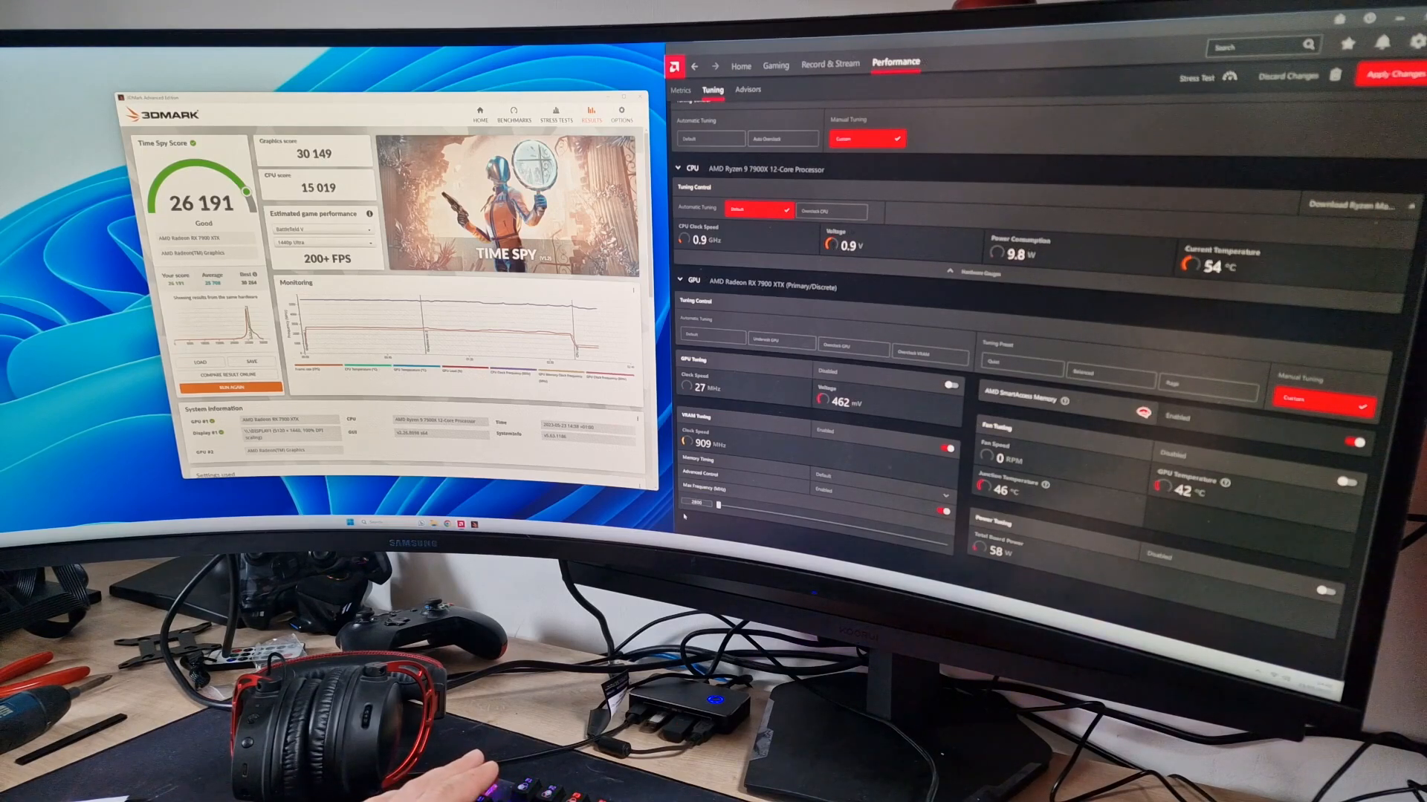
left_click_drag(718, 526, 850, 526)
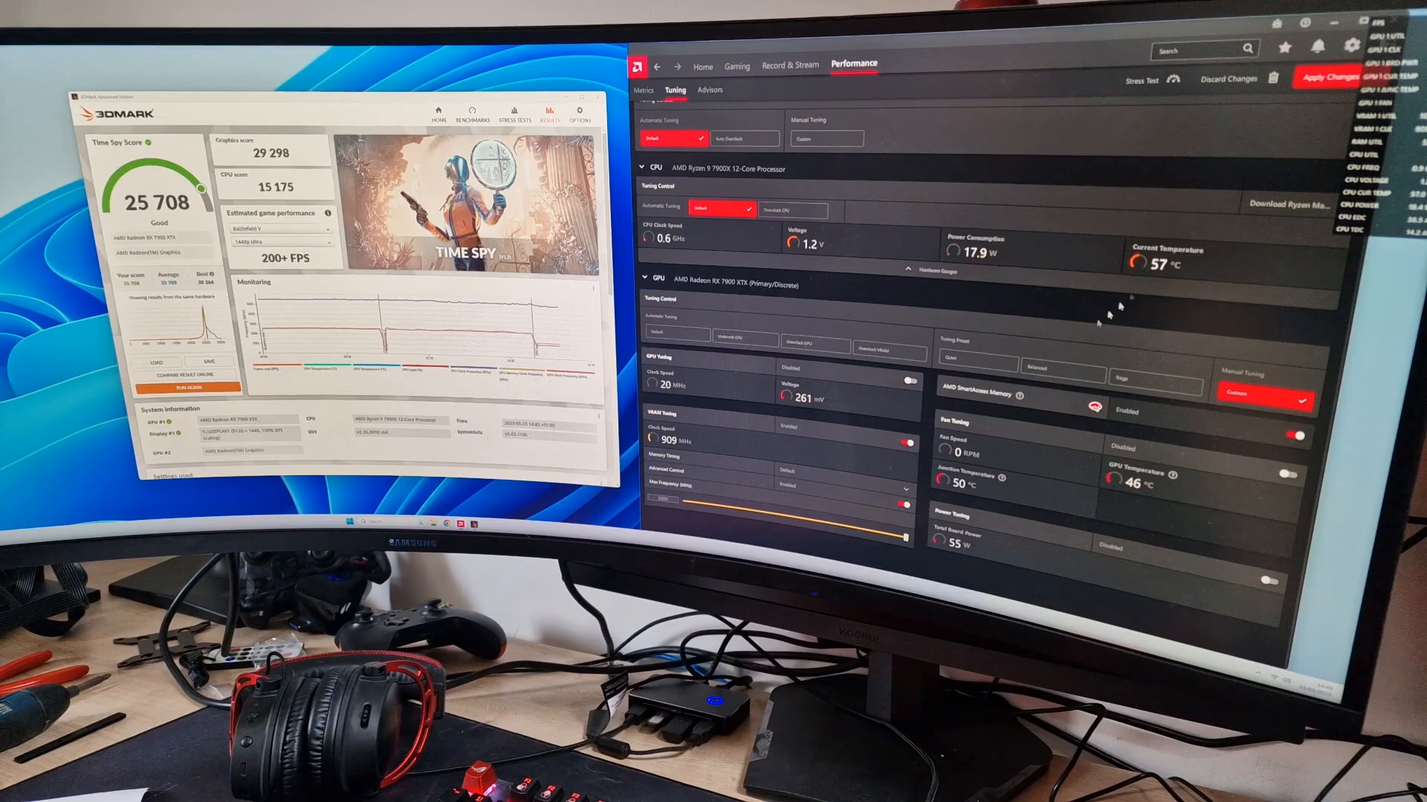
left_click(1325, 78)
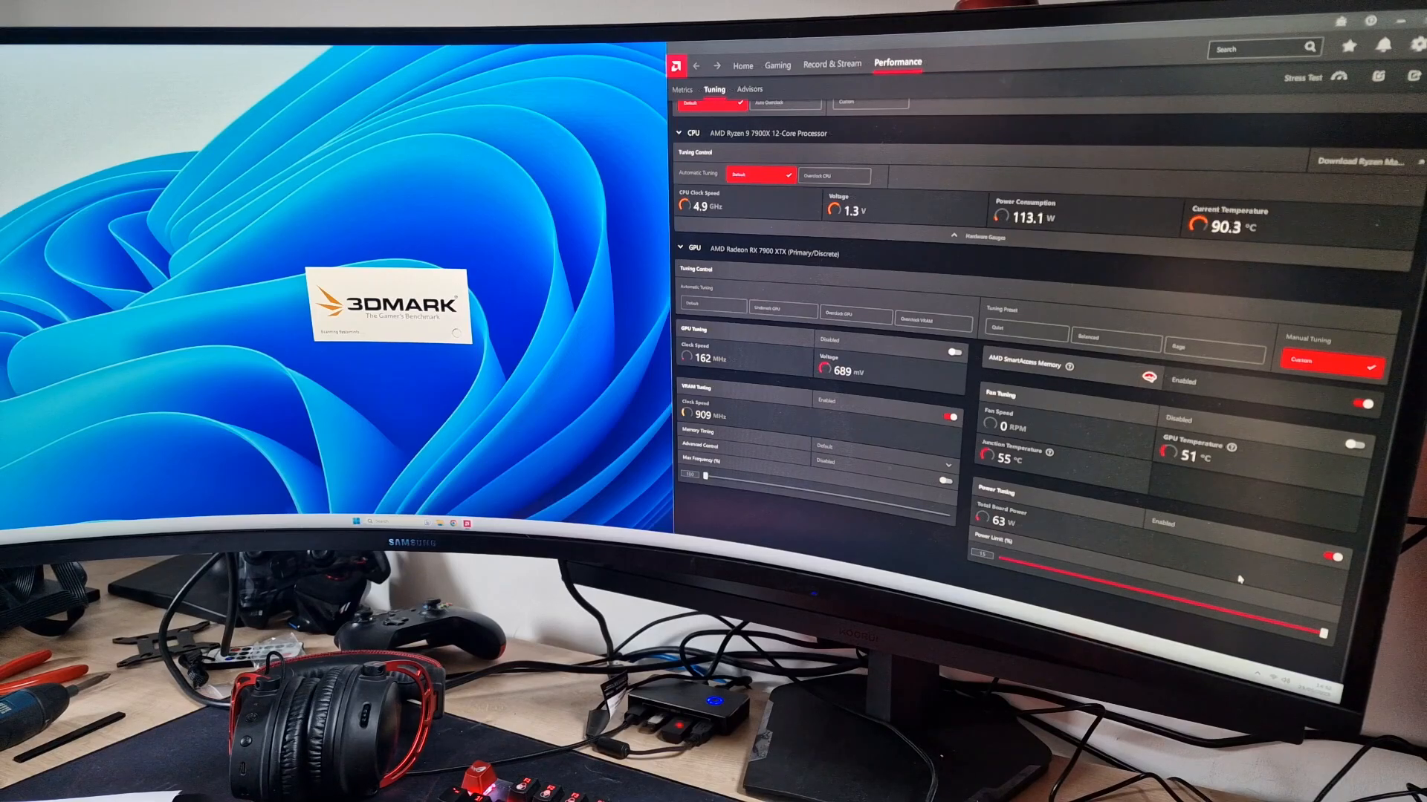
mouse_move(1131, 563)
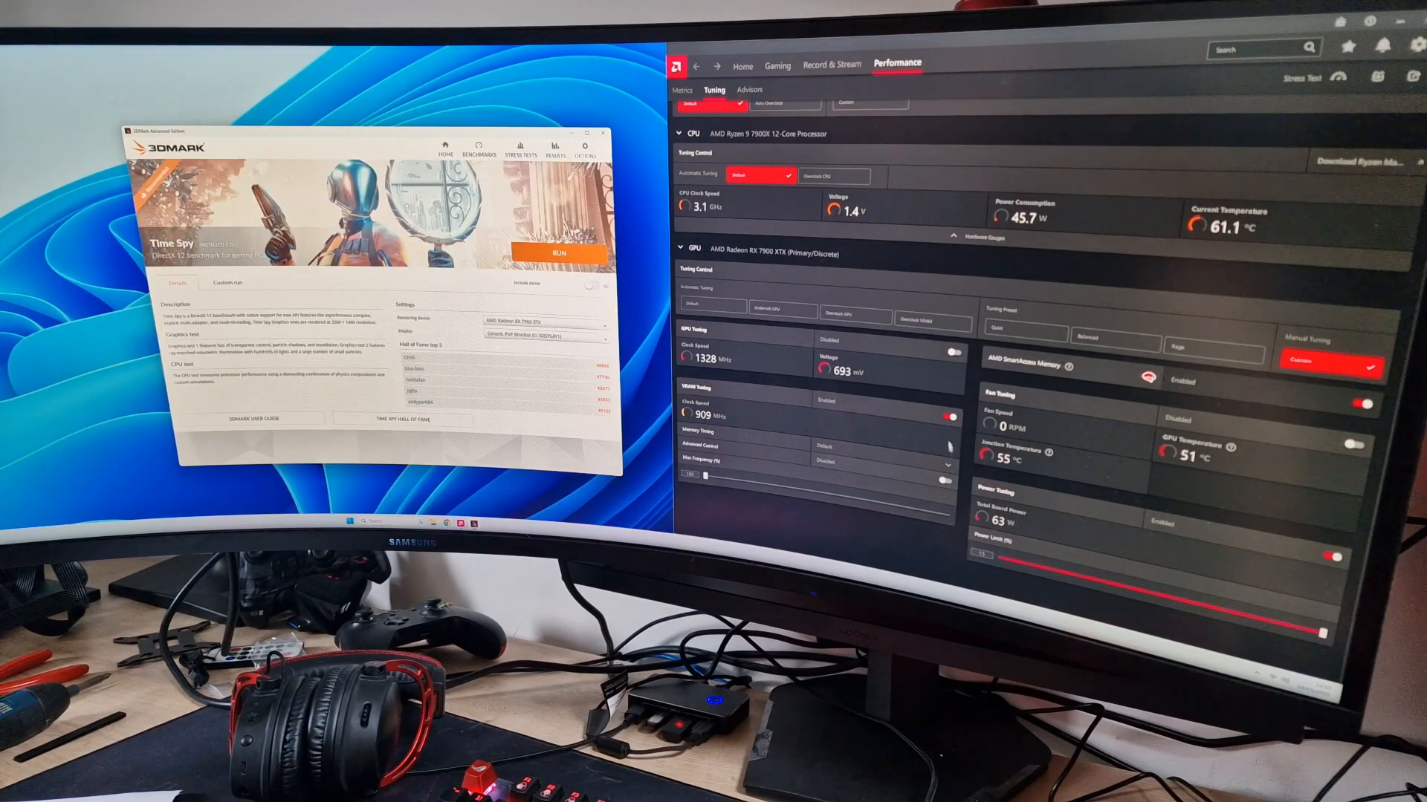
Step: Adjust the custom manual GPU tuning settings and apply them
left_click(952, 353)
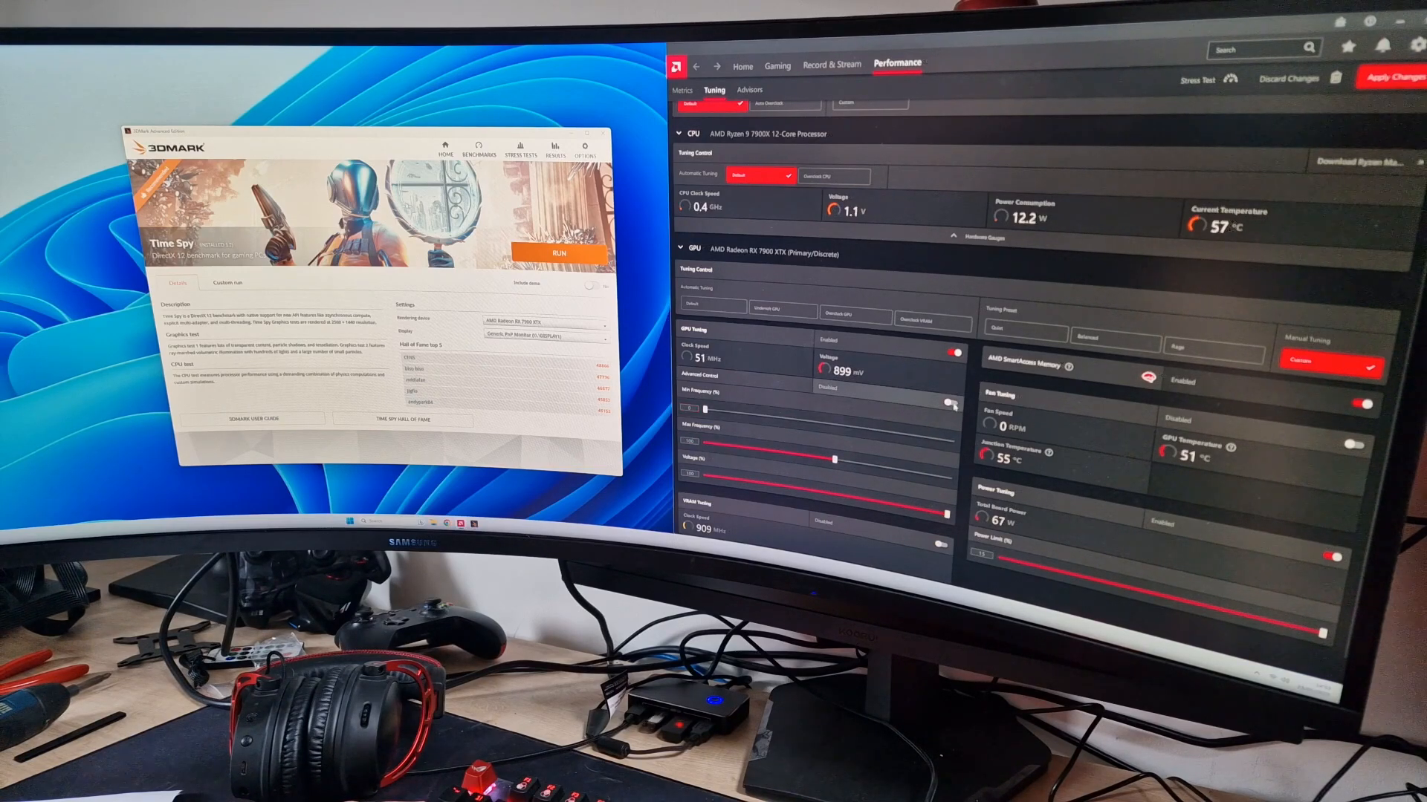
left_click(952, 402)
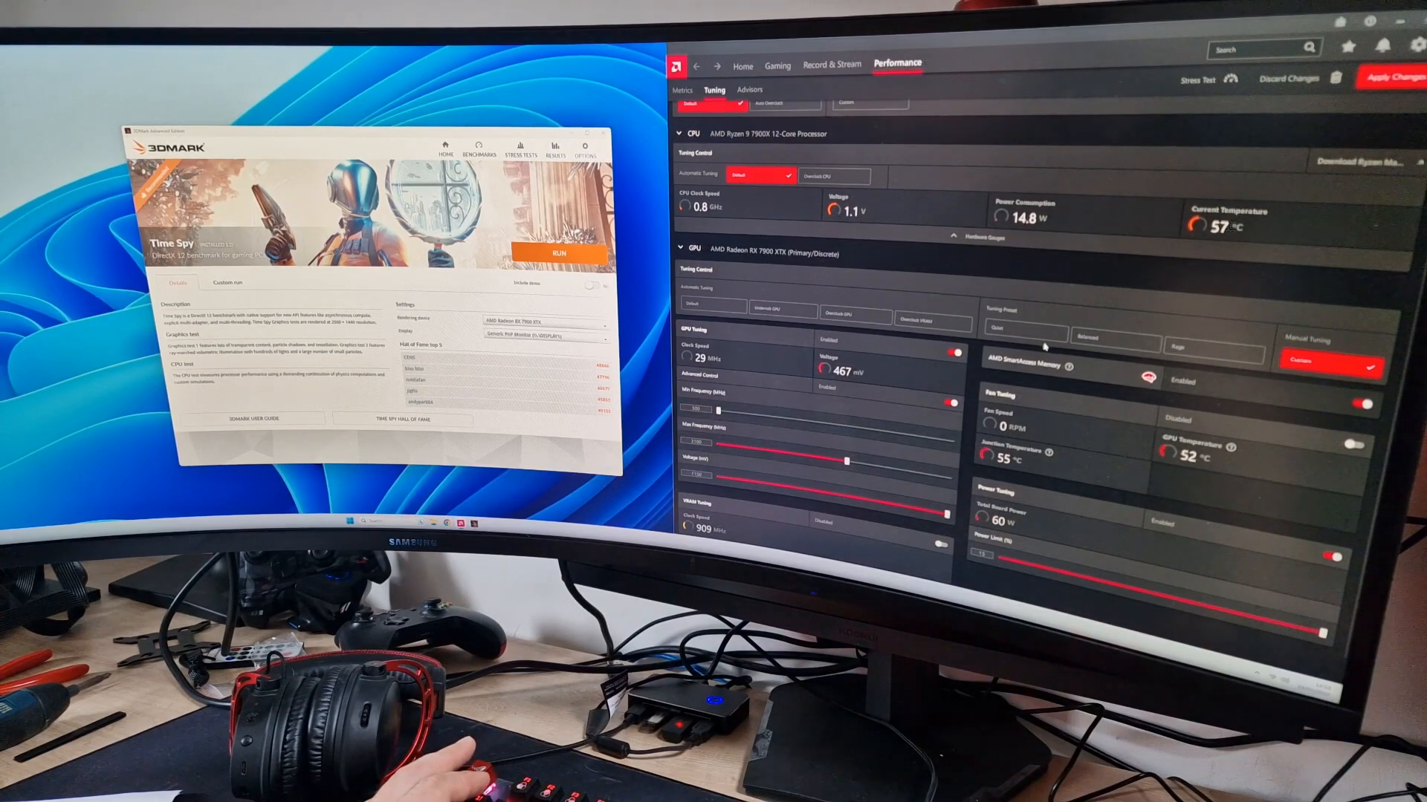
left_click(1390, 78)
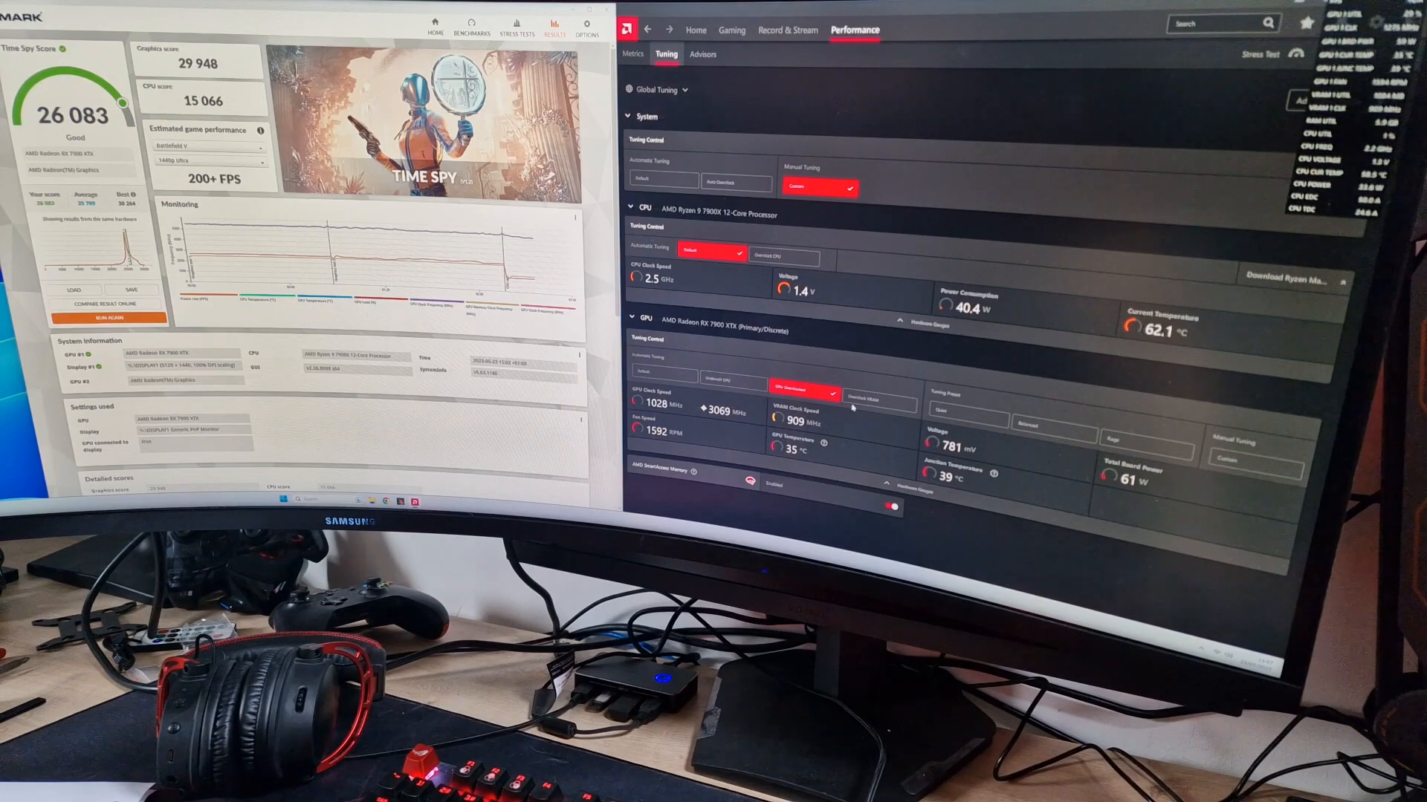
Step: Select the Rage tuning preset for the GPU
left_click(802, 393)
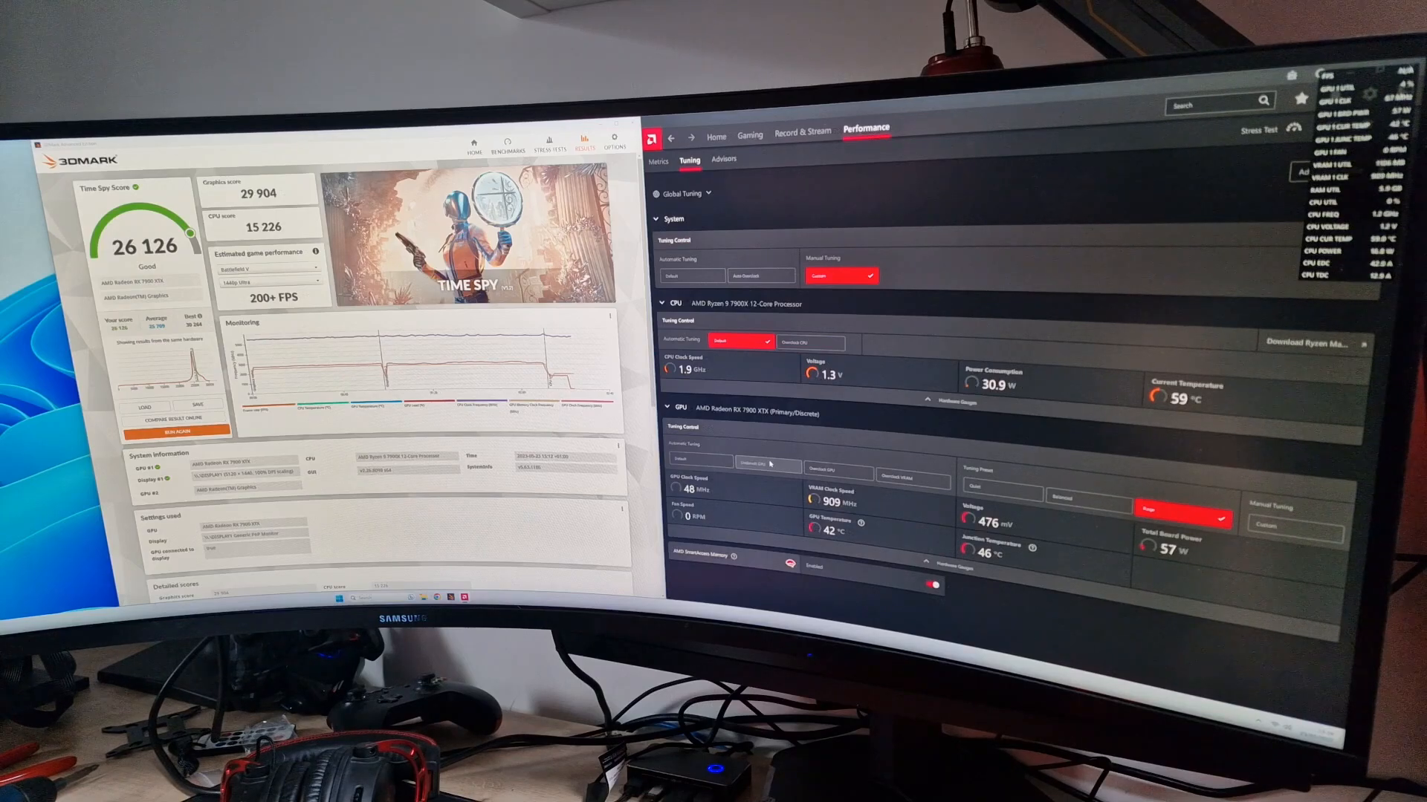
Step: Start Undervolt GPU under Automatic Tuning to bring up its warning
left_click(766, 467)
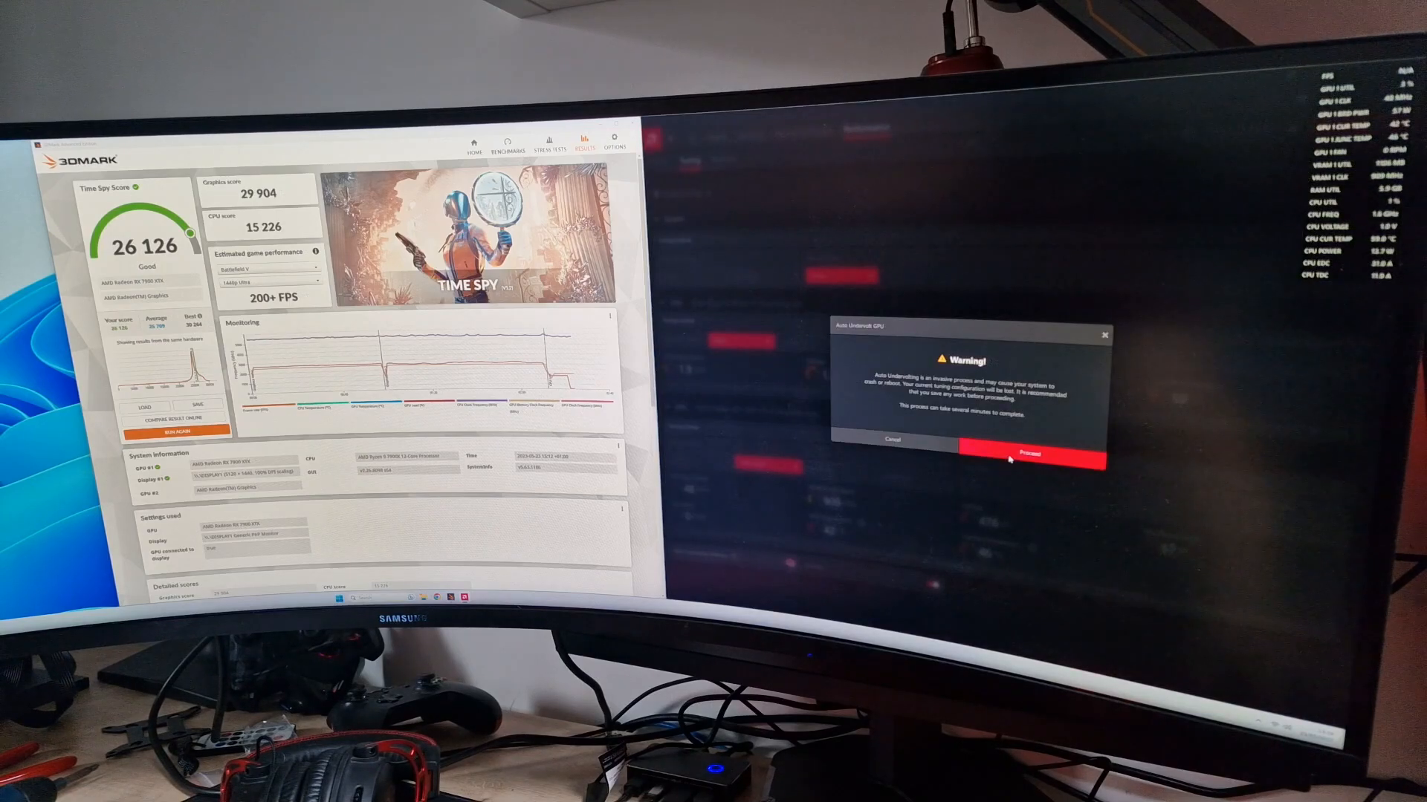
Step: Confirm the Auto Undervolt GPU warning so the GPU undervolts to 1125 mV
left_click(1029, 454)
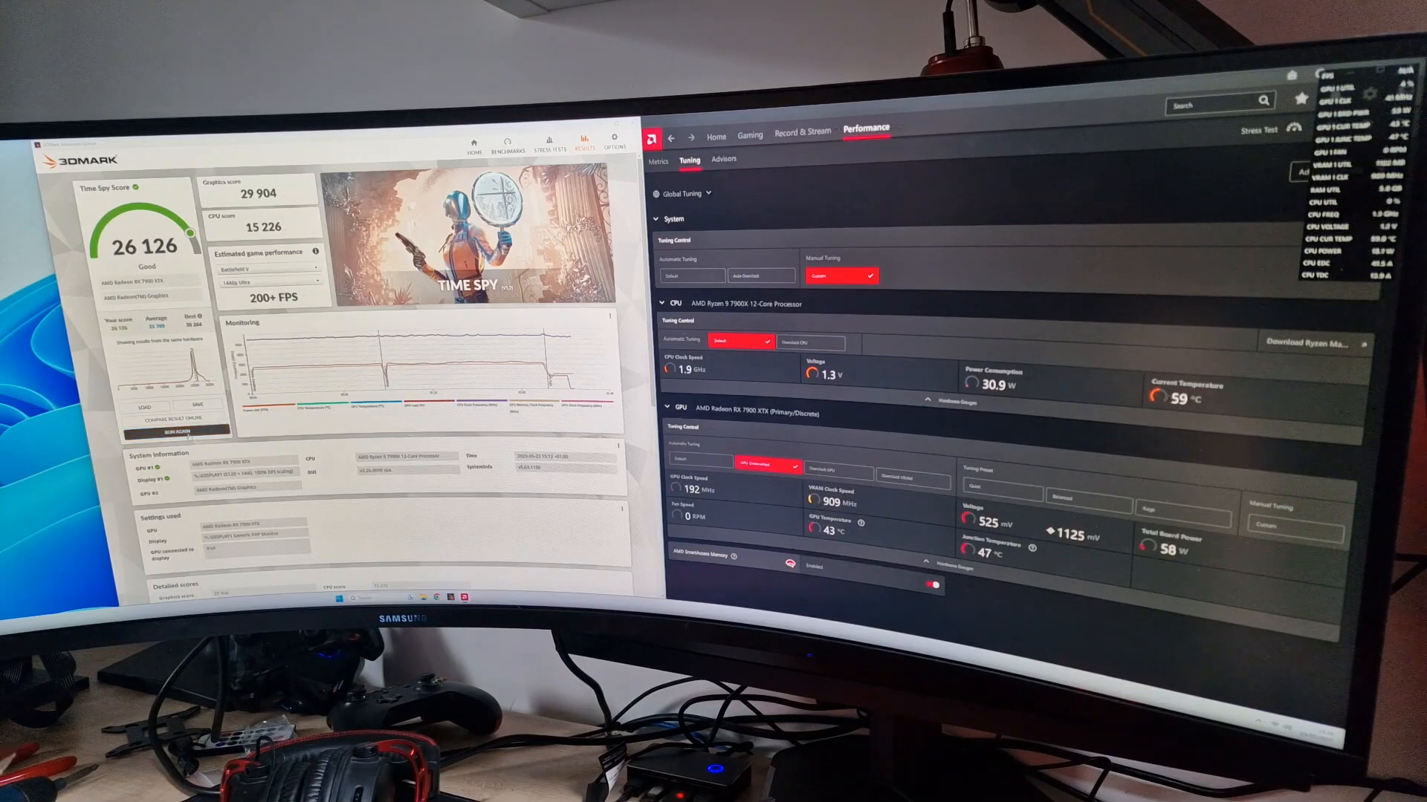
left_click(174, 430)
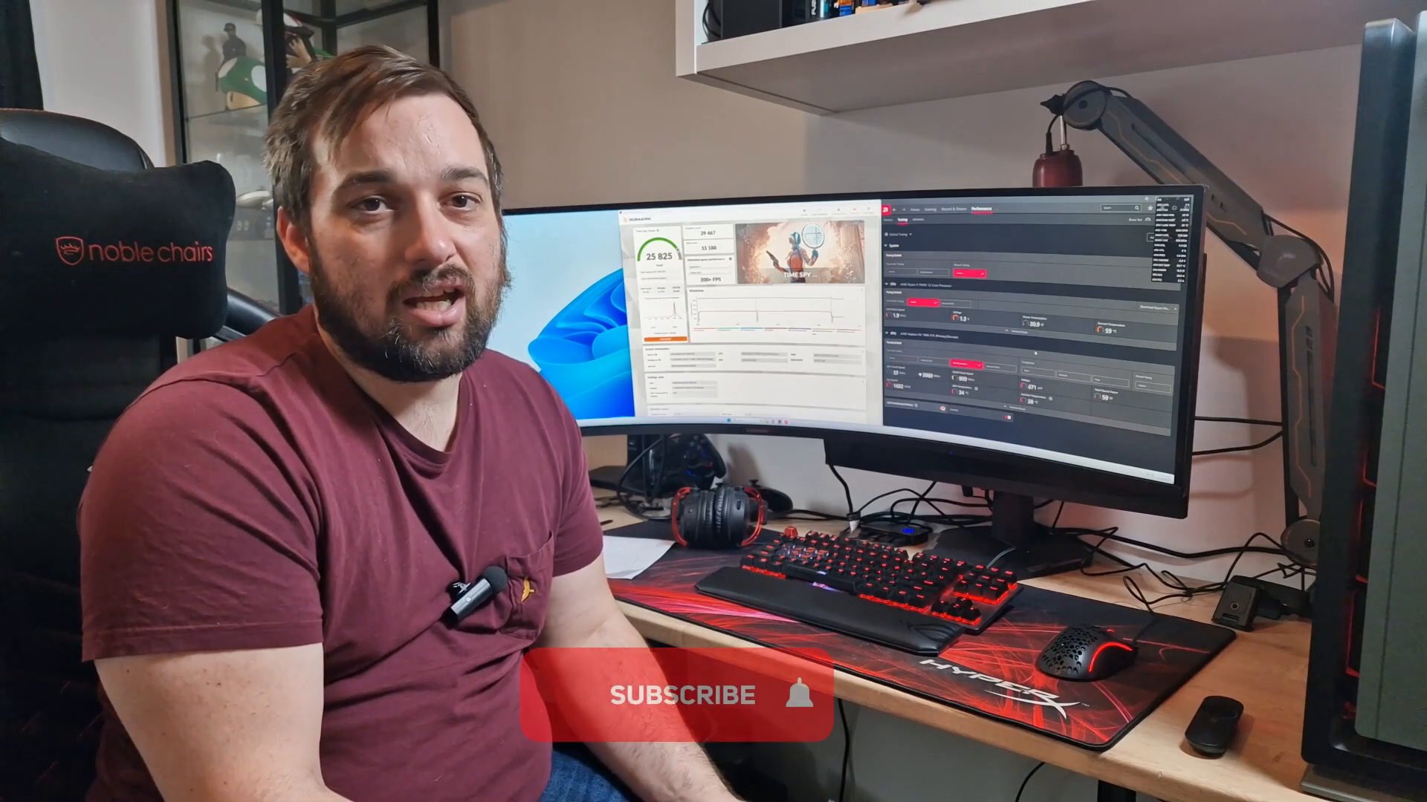
Step: Review the 25,825 Time Spy score for the undervolted tune
left_click(678, 696)
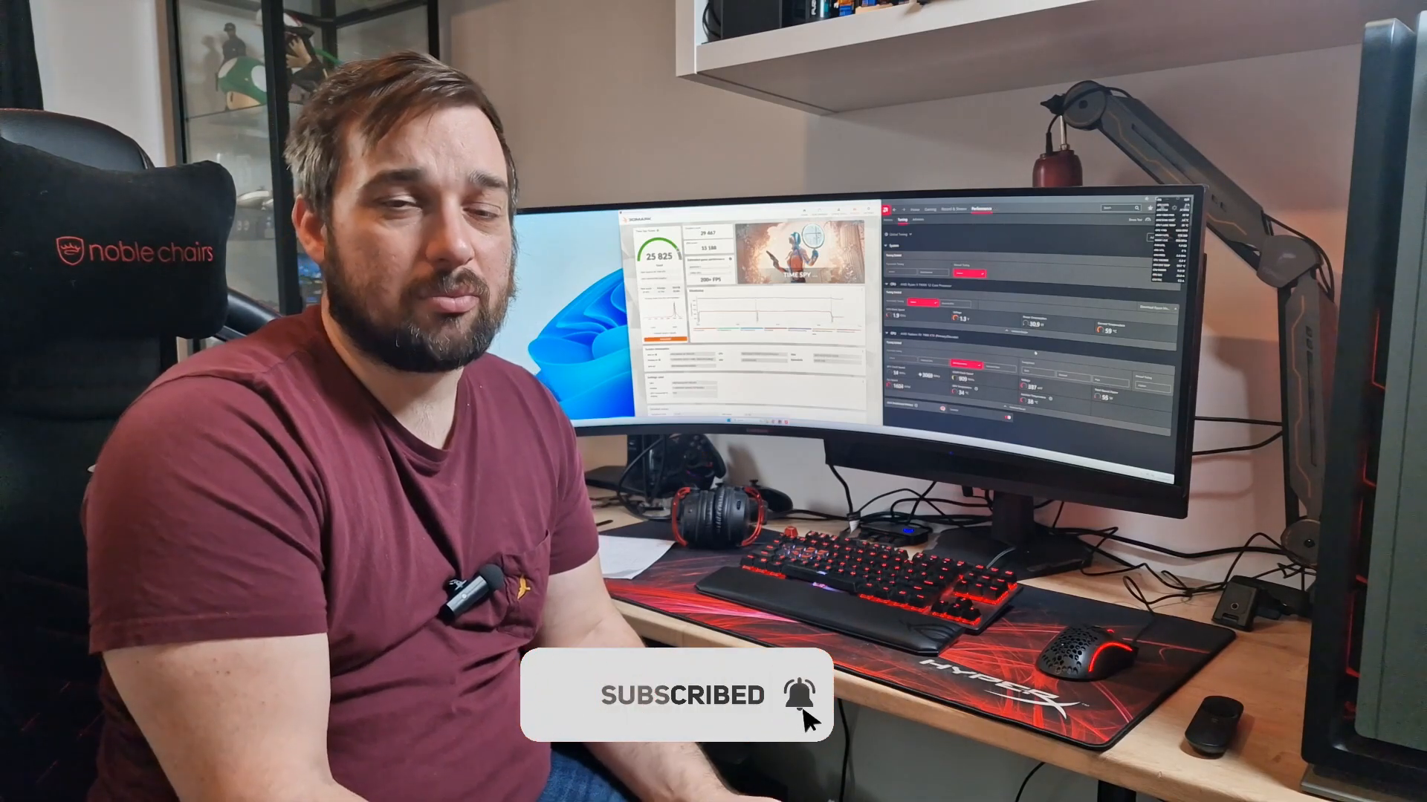